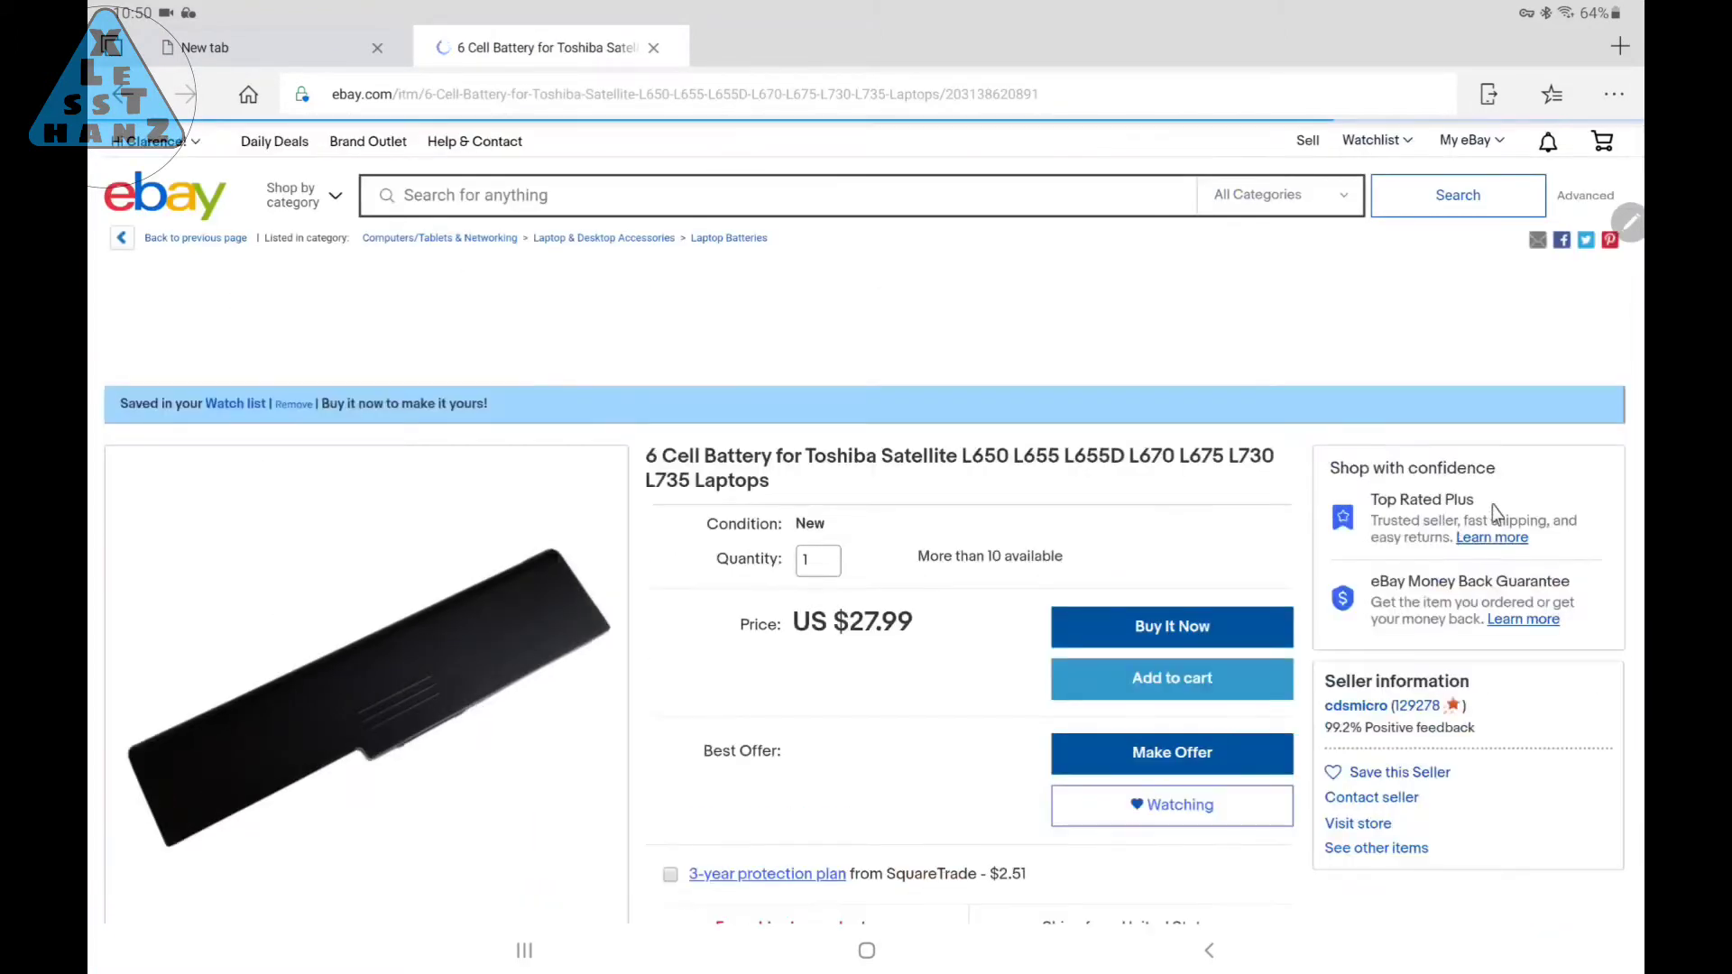
scroll("down", 3)
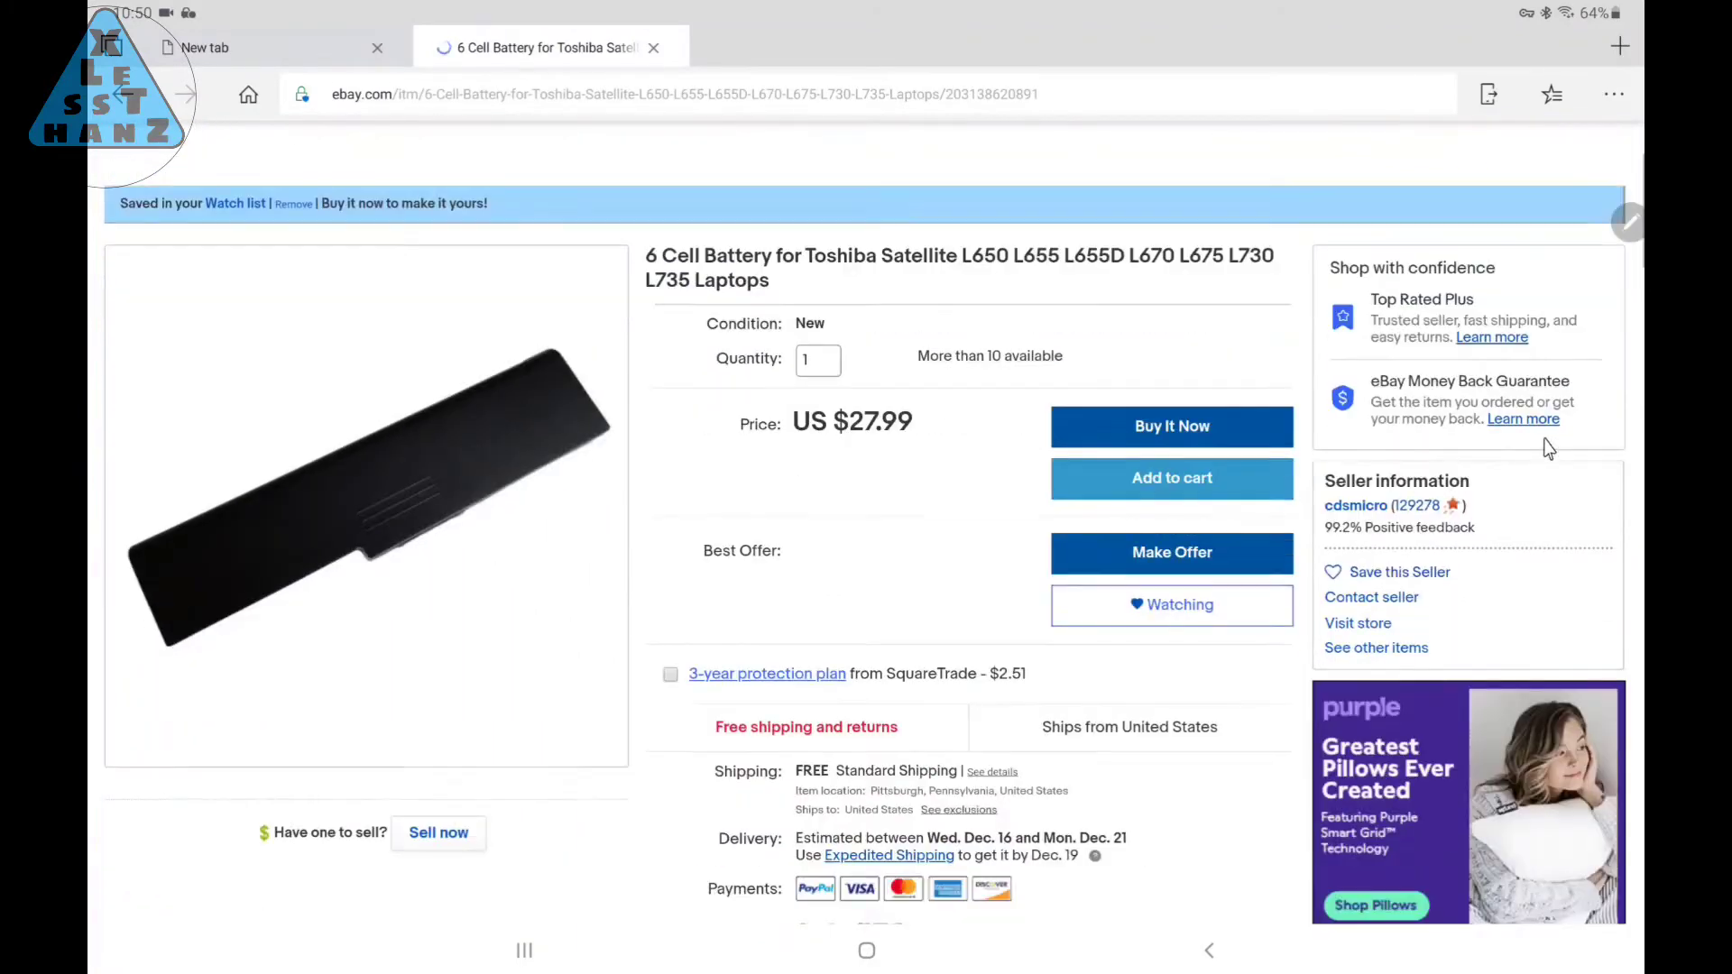
scroll("down", 3)
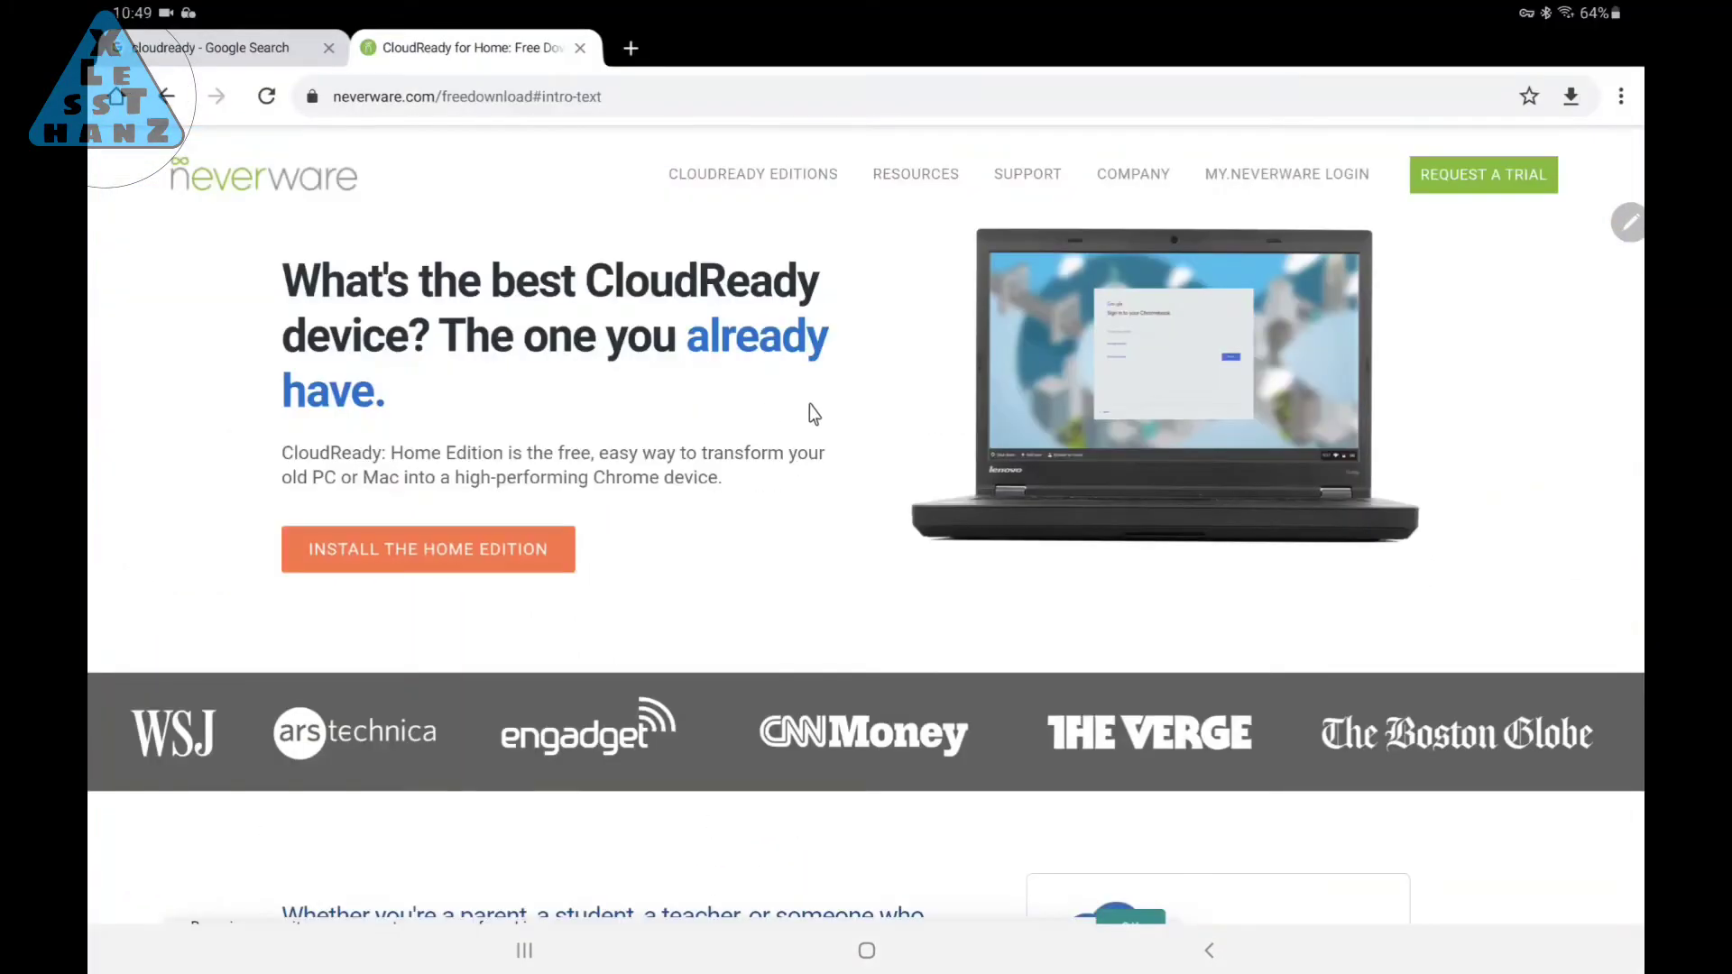
scroll("down", 3)
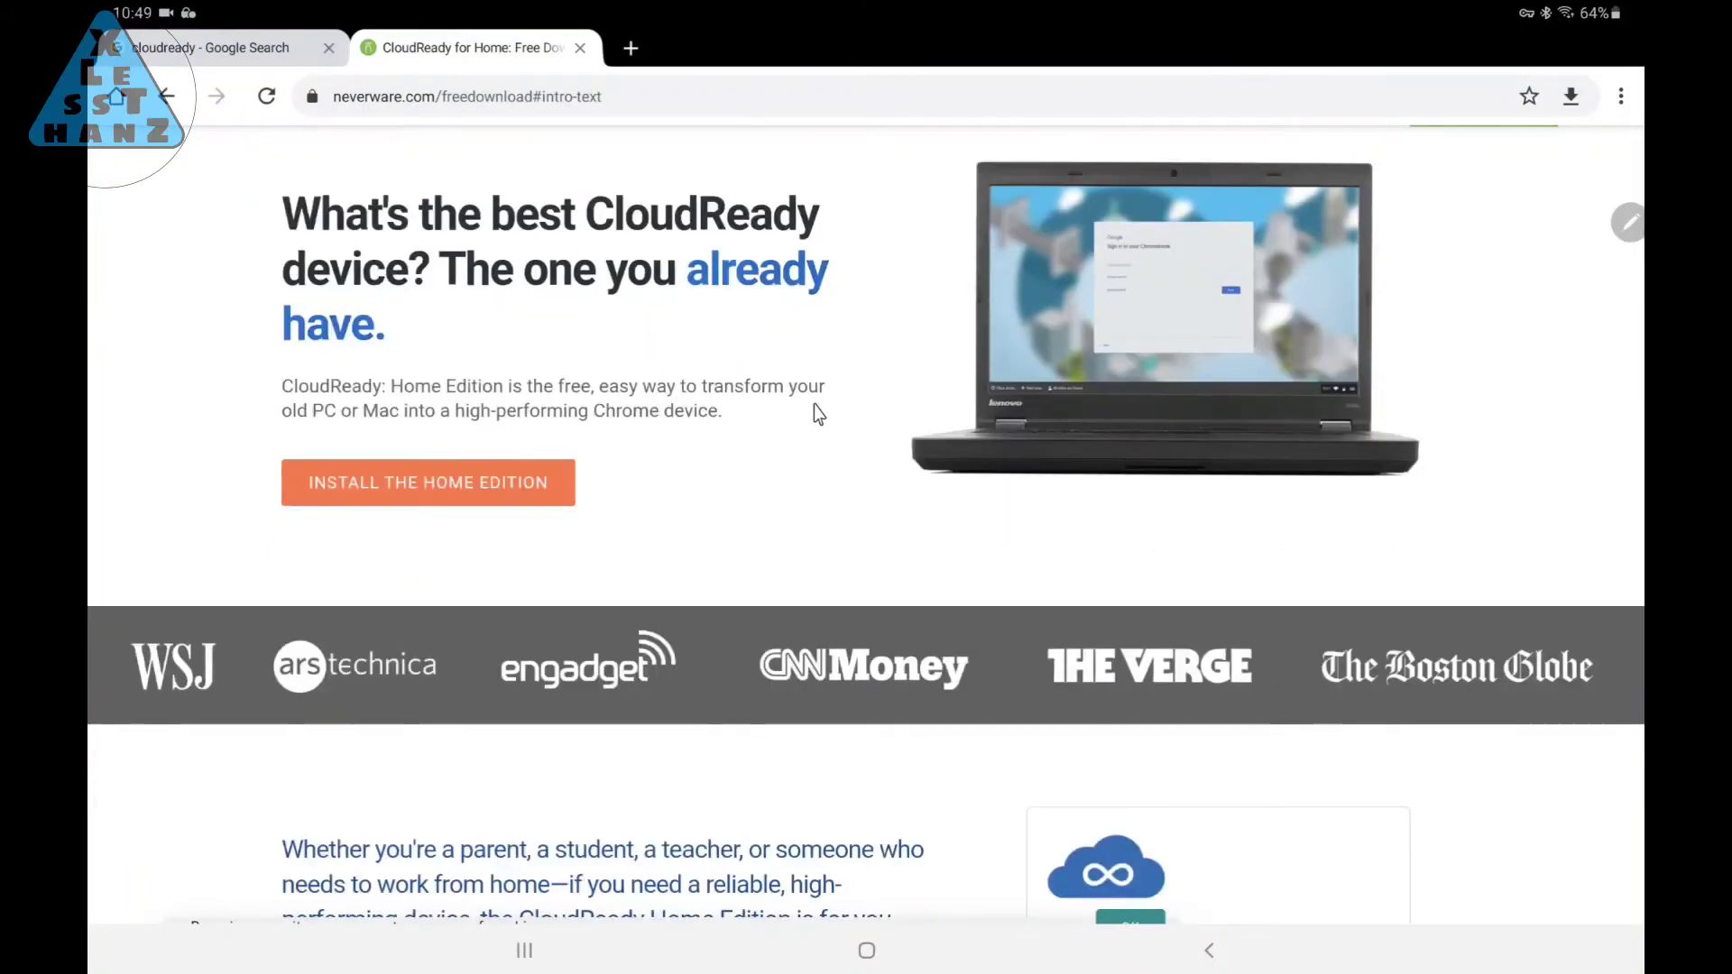
scroll("down", 3)
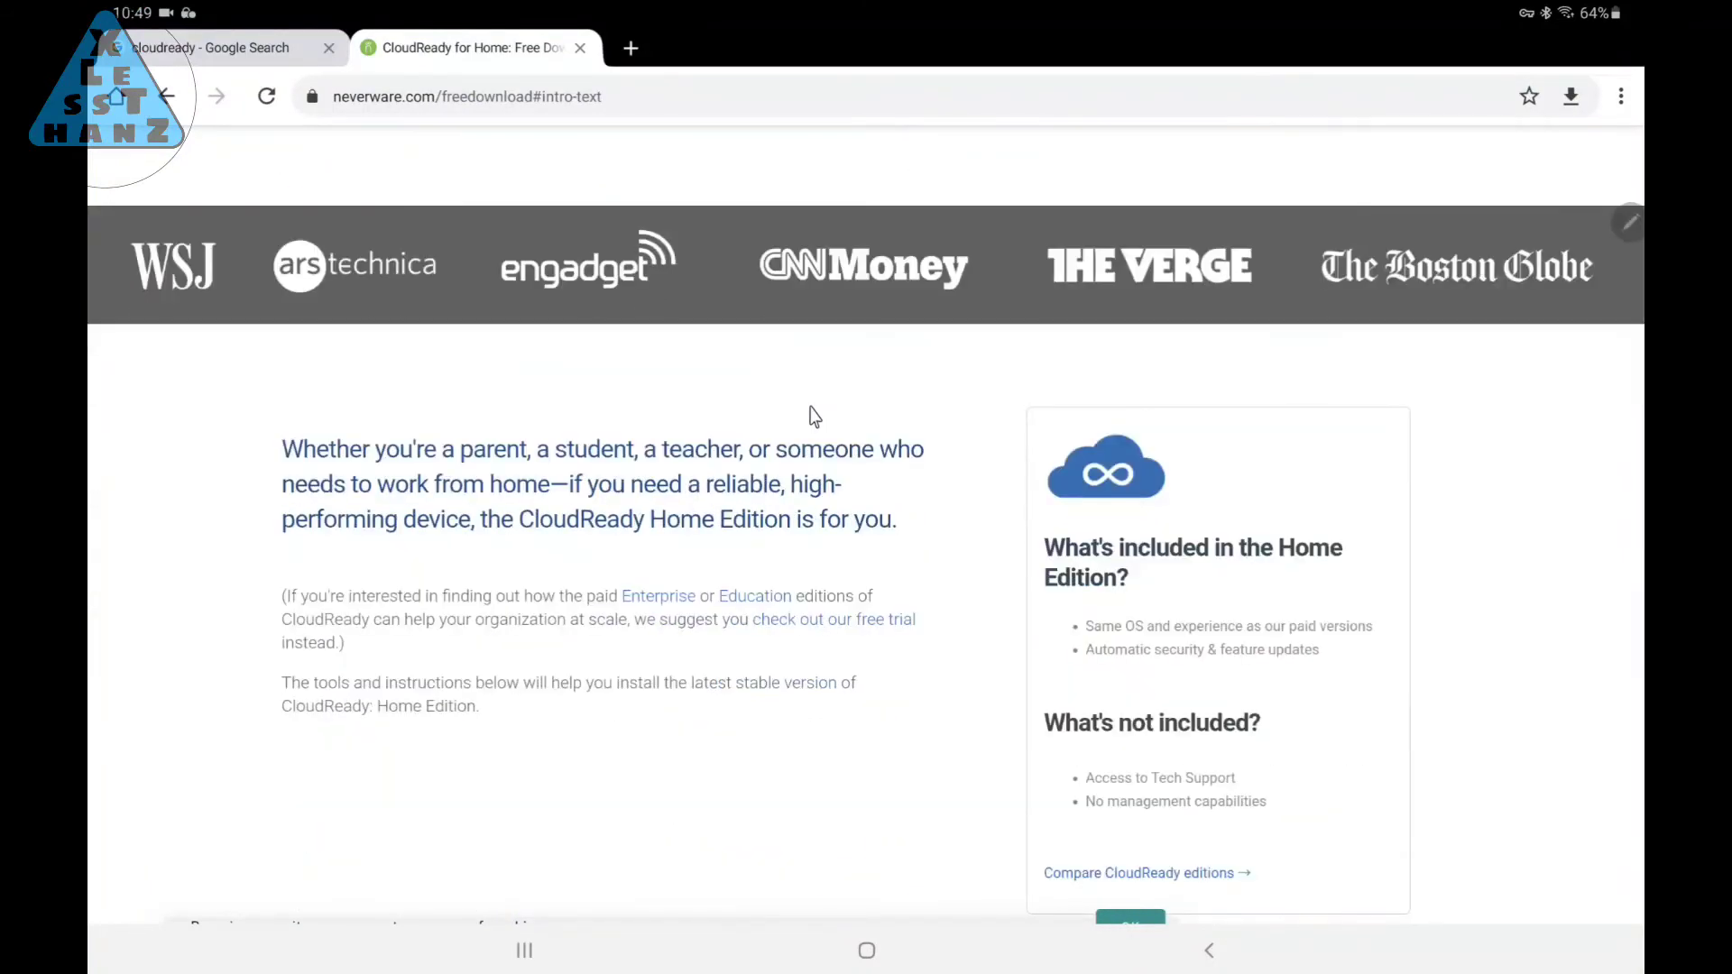
scroll("down", 3)
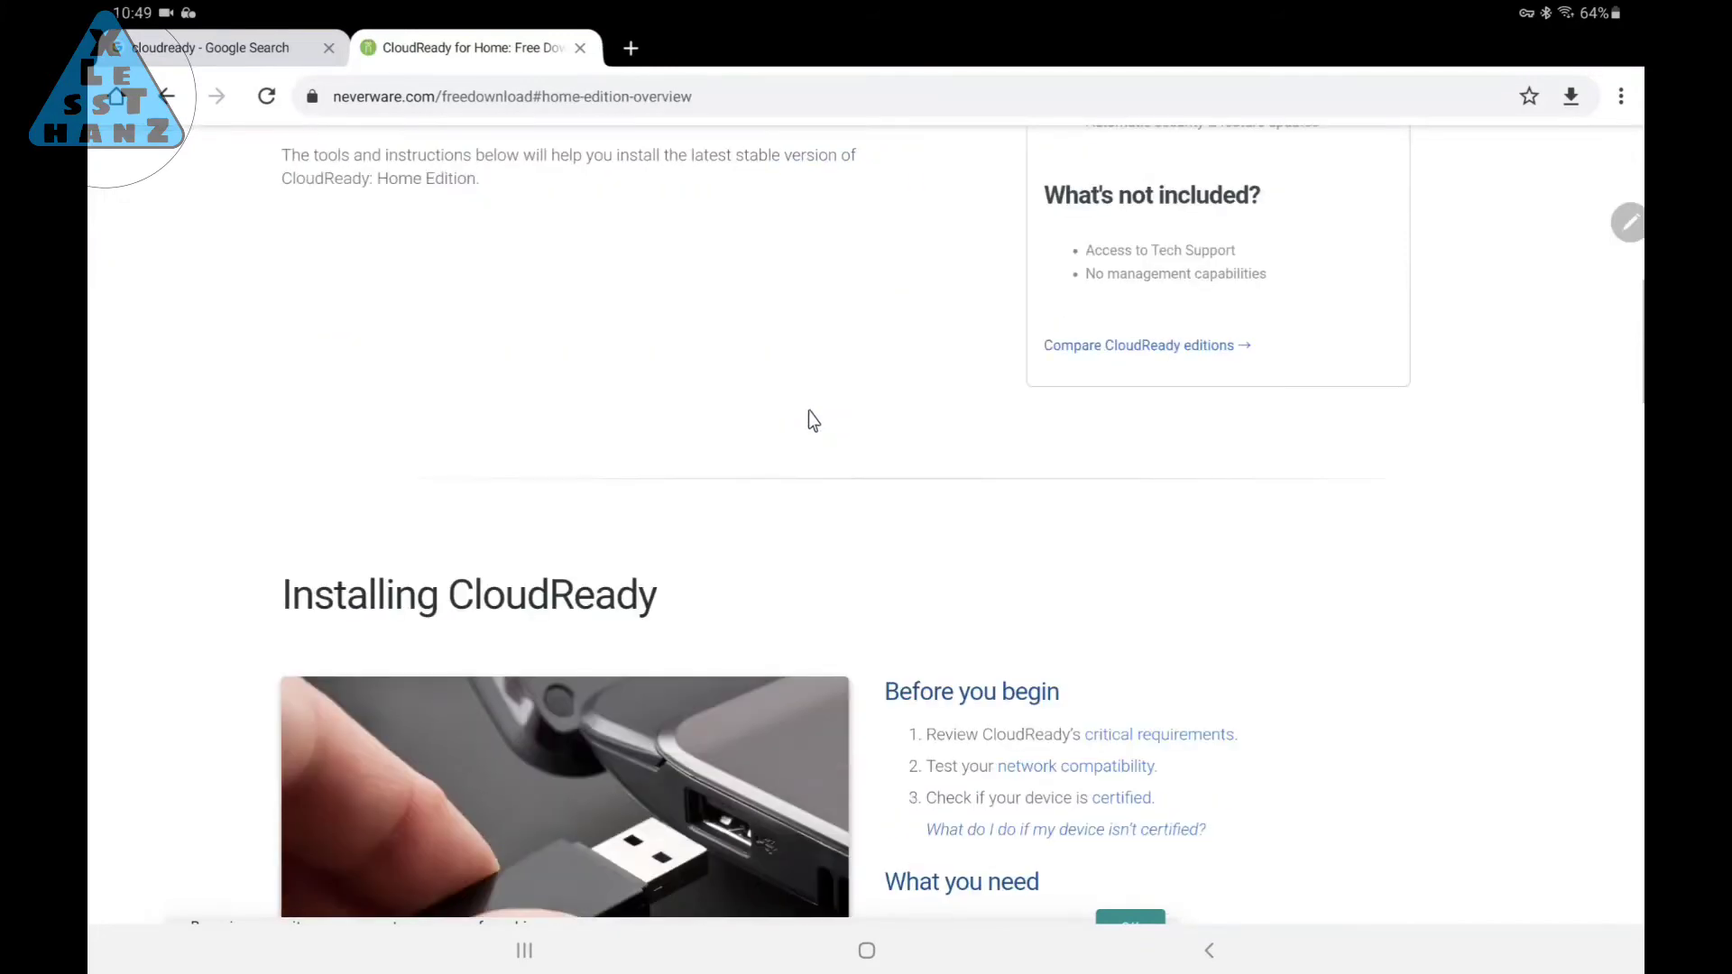
scroll("down", 3)
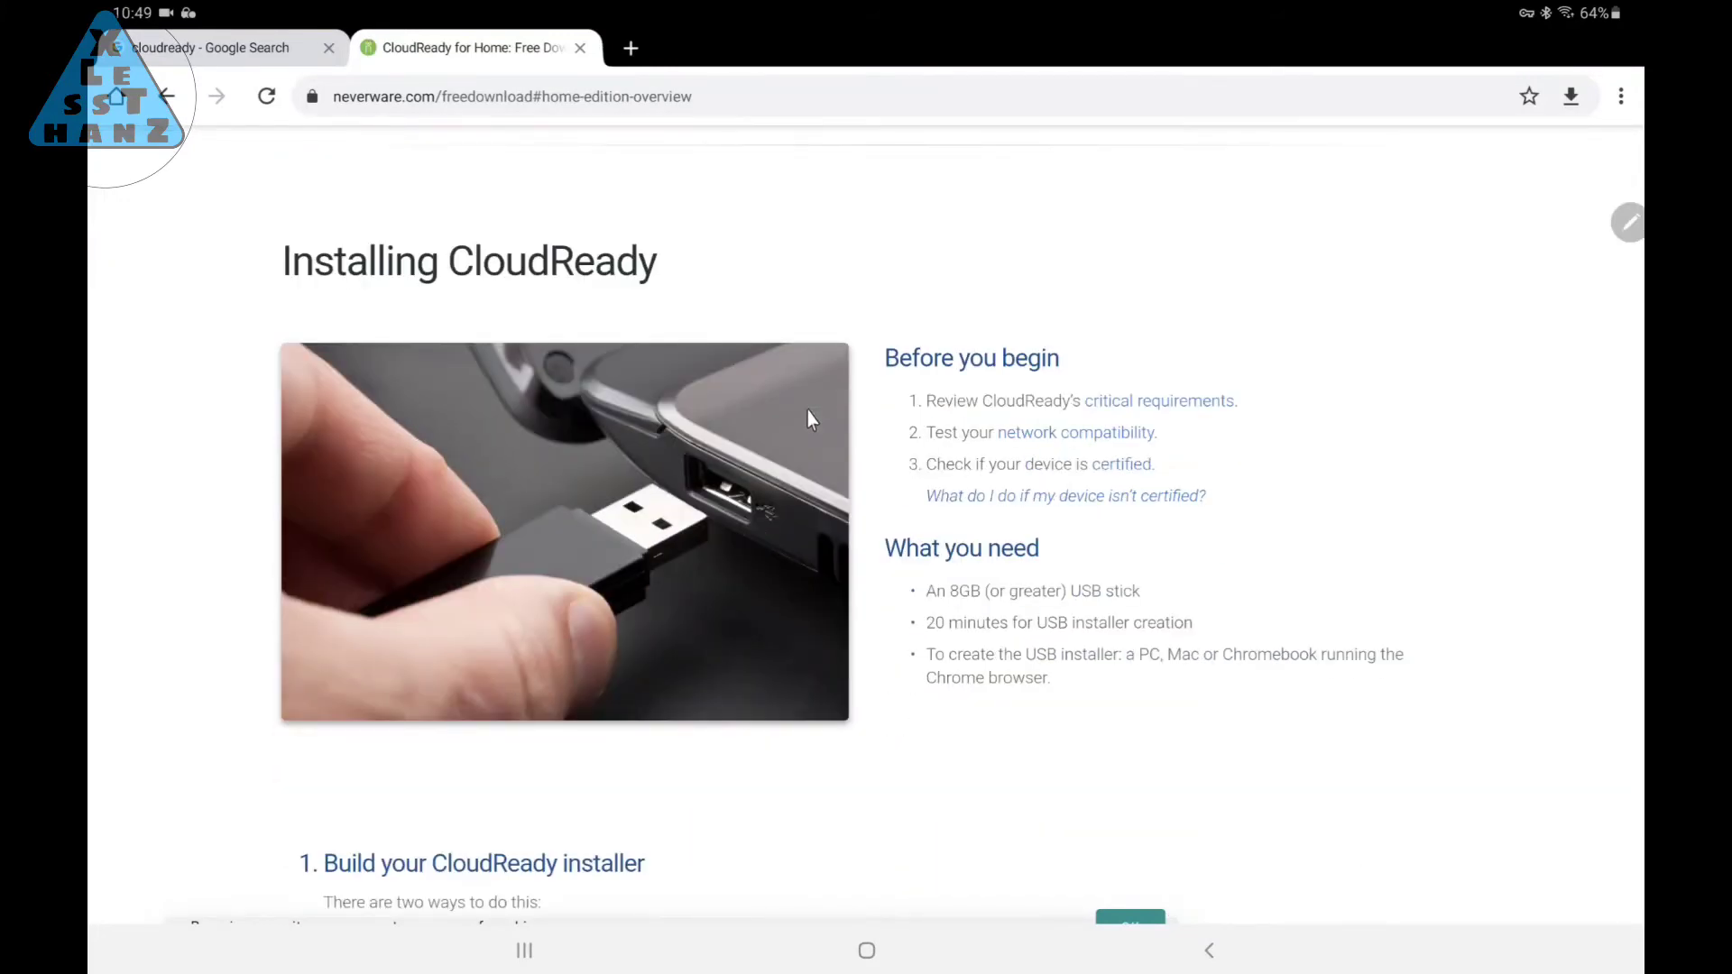
scroll("down", 3)
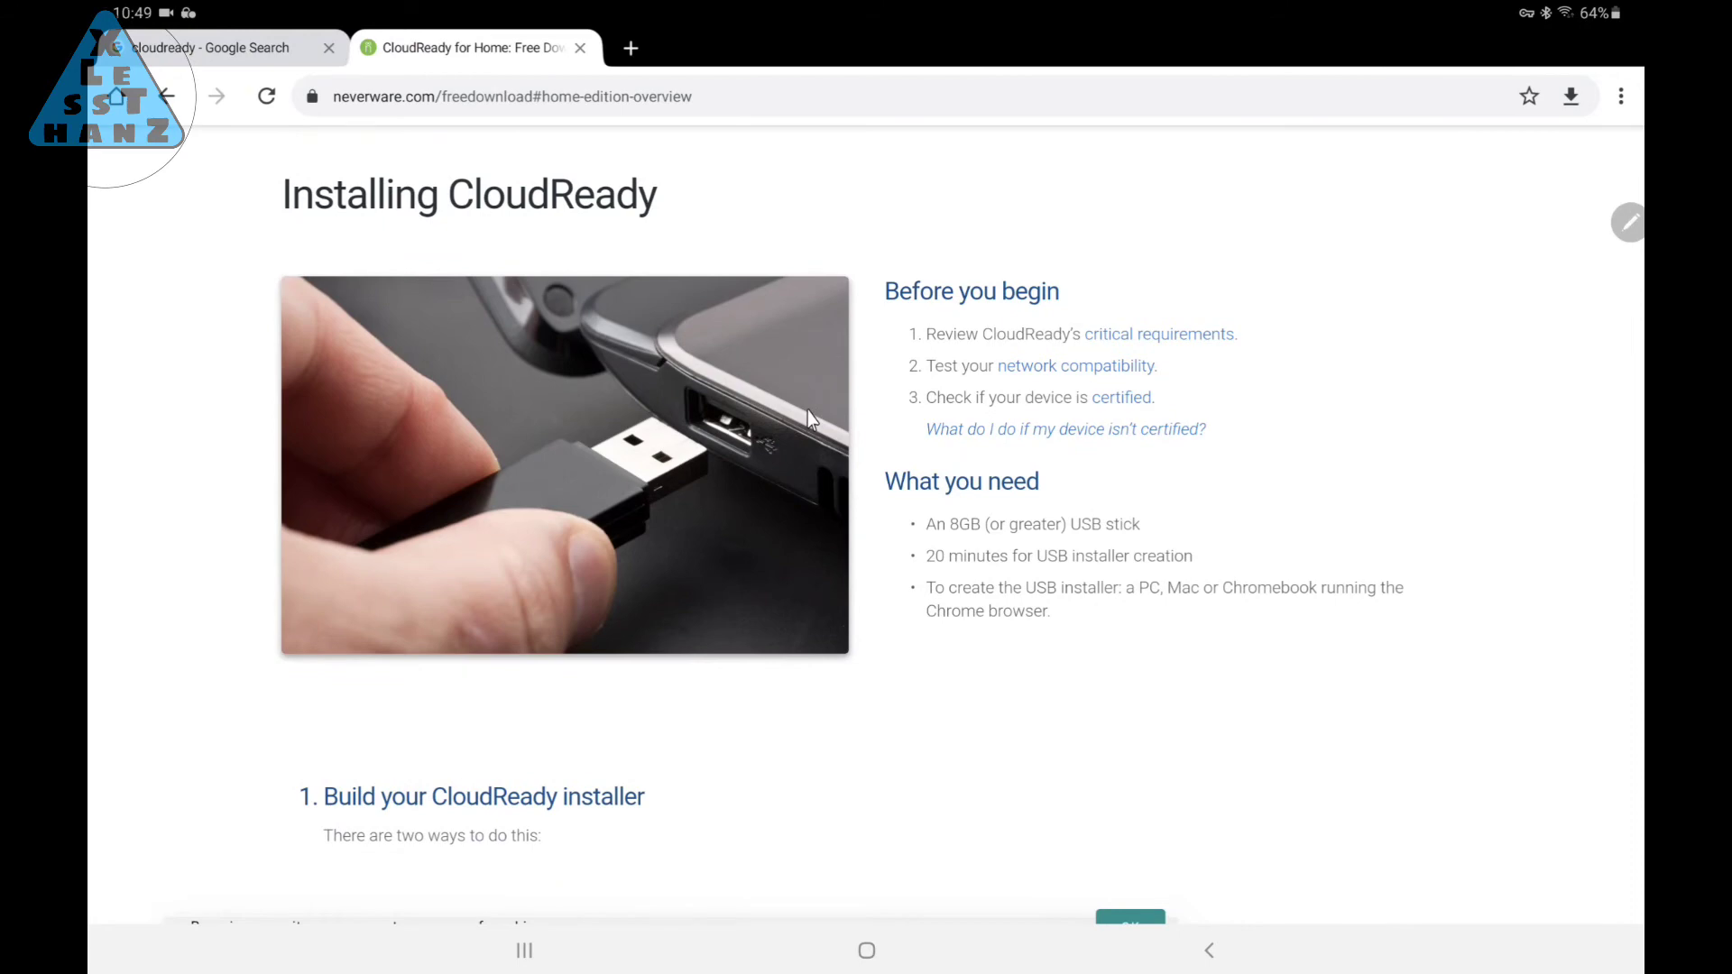